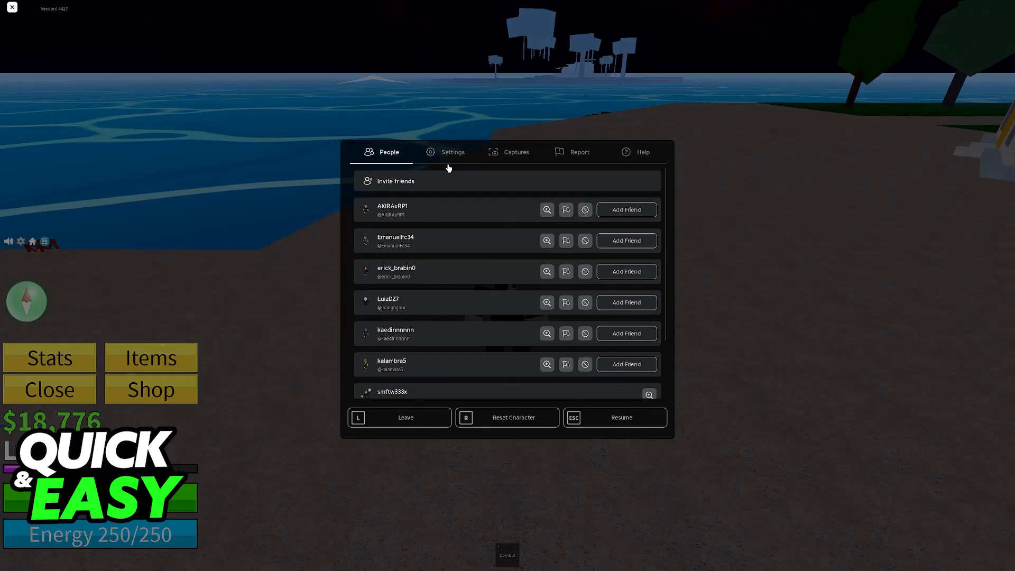
Step: Show the Settings page and select the Camera Sensitivity row at its low end
left_click(451, 151)
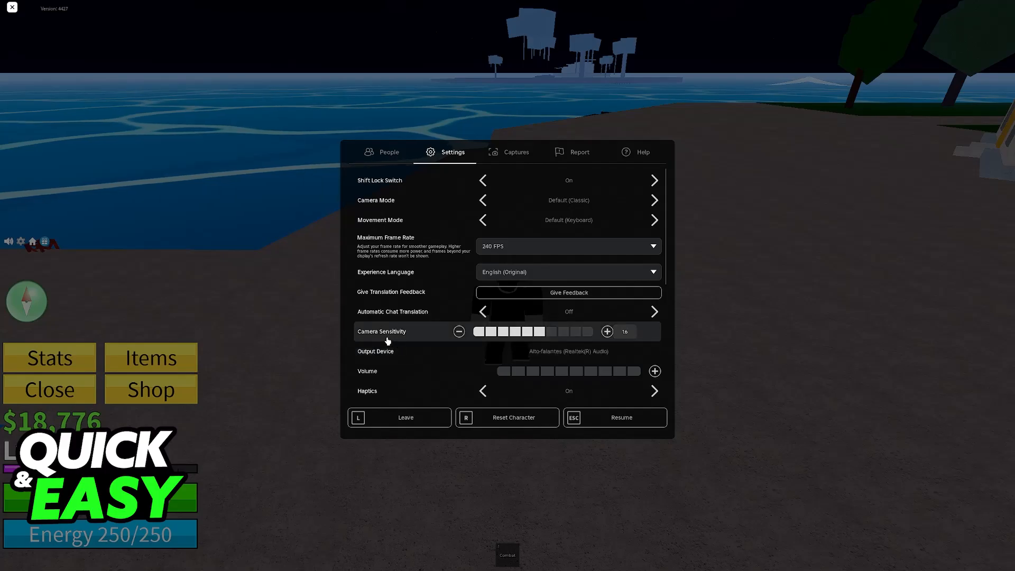
mouse_move(440, 344)
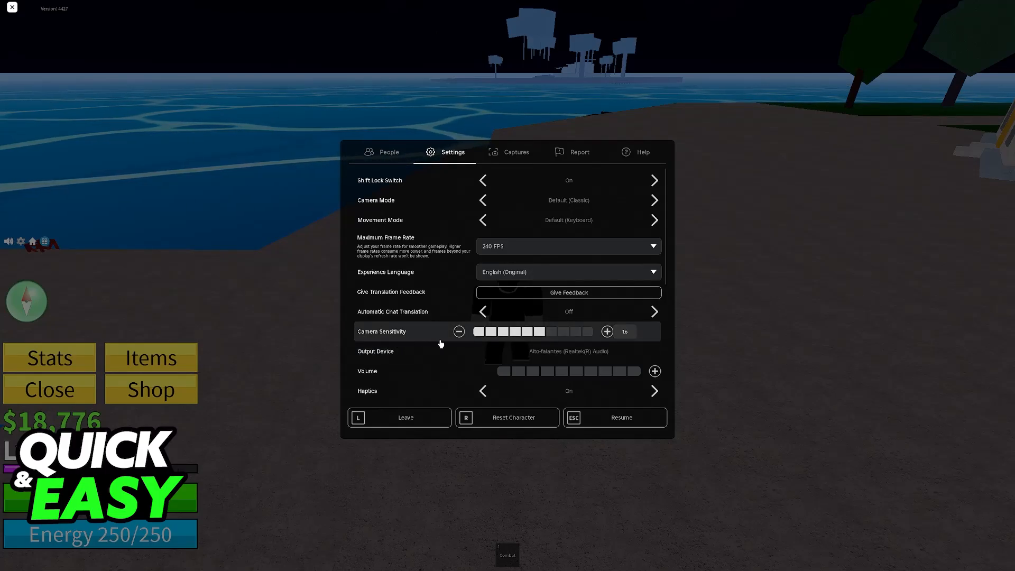
left_click(459, 331)
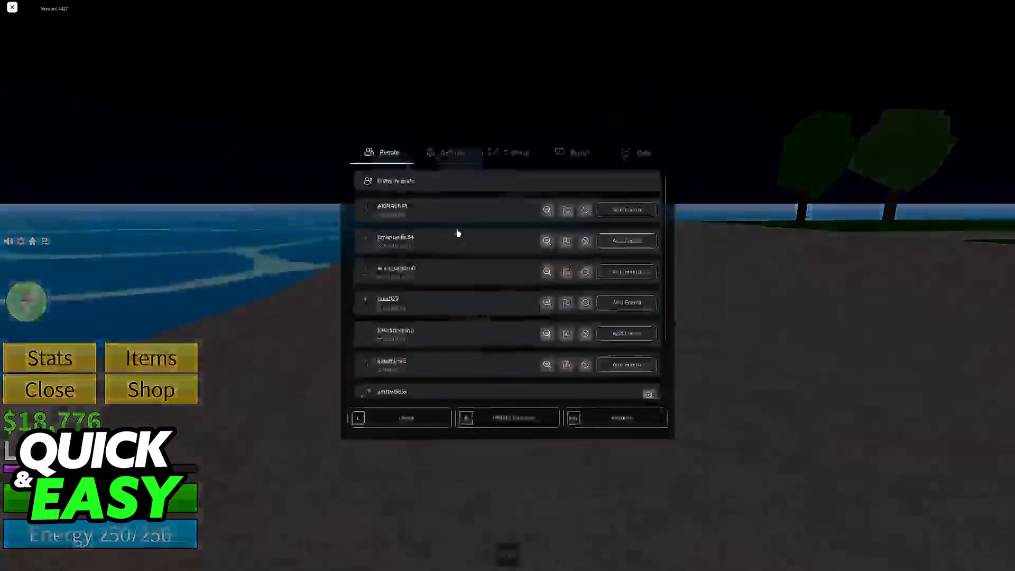
Step: Raise Camera Sensitivity to near the right end of its bar on the Settings page
left_click(452, 153)
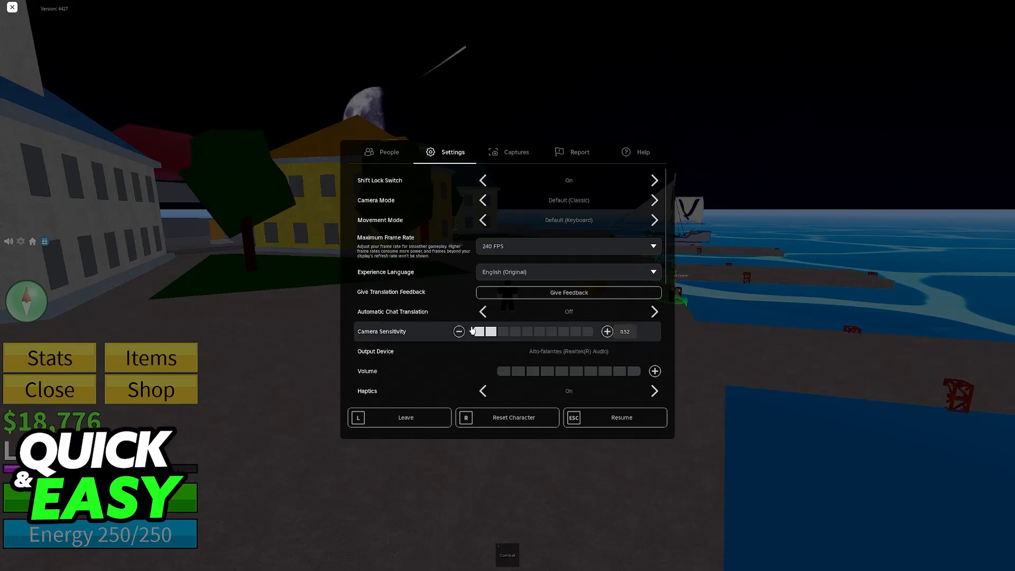
left_click(607, 331)
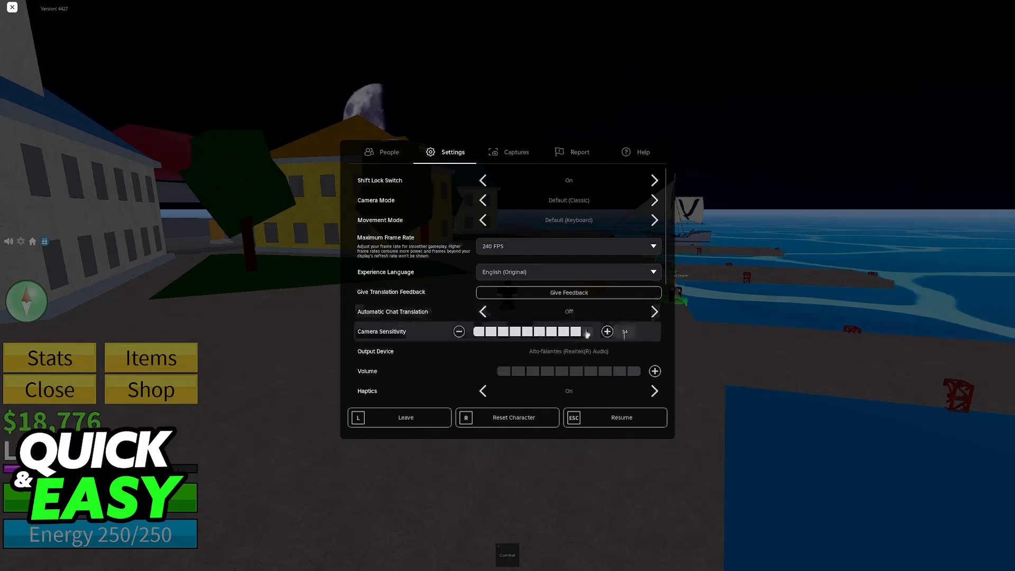
left_click(614, 416)
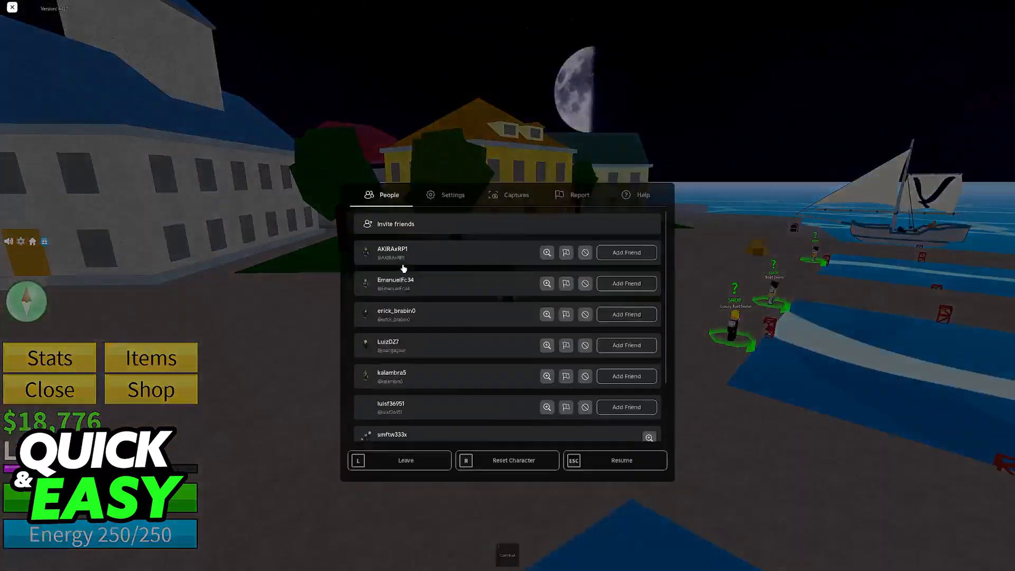
Step: Check Camera Sensitivity in Settings, then close the menu to resume sailing
left_click(452, 195)
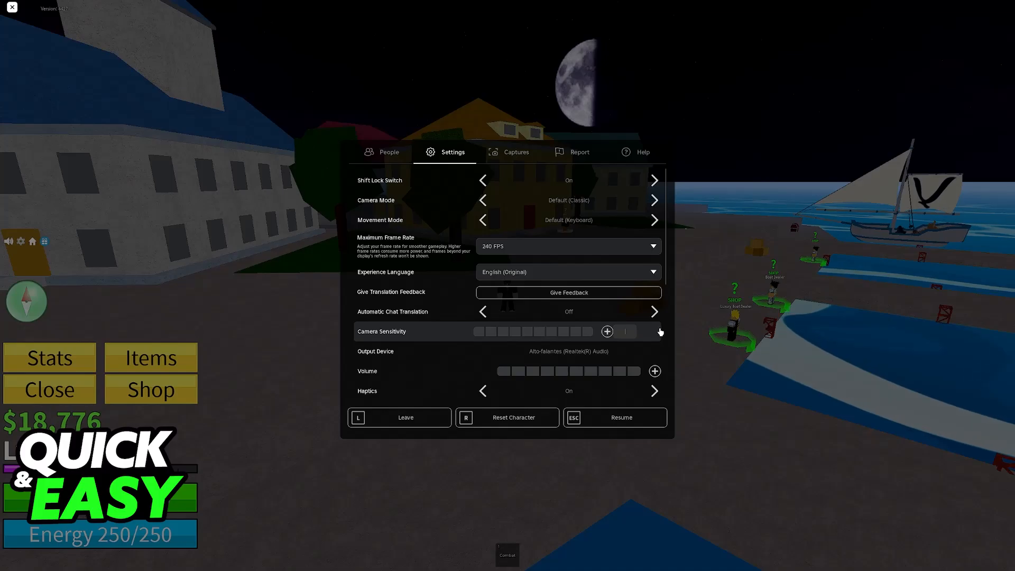
left_click(620, 418)
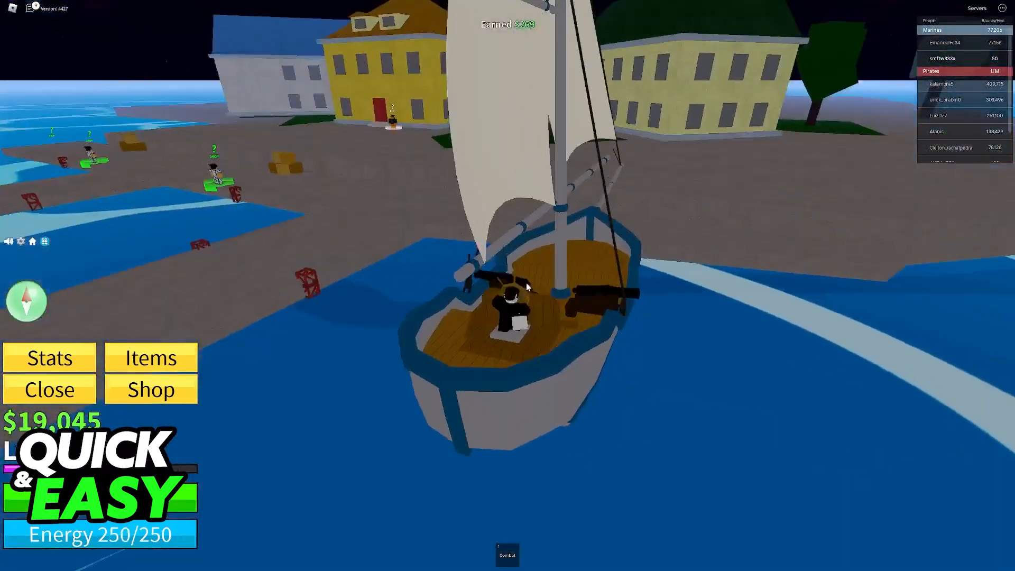
Step: Reopen the pause menu with Esc and view the Settings page while at sea
key("Escape")
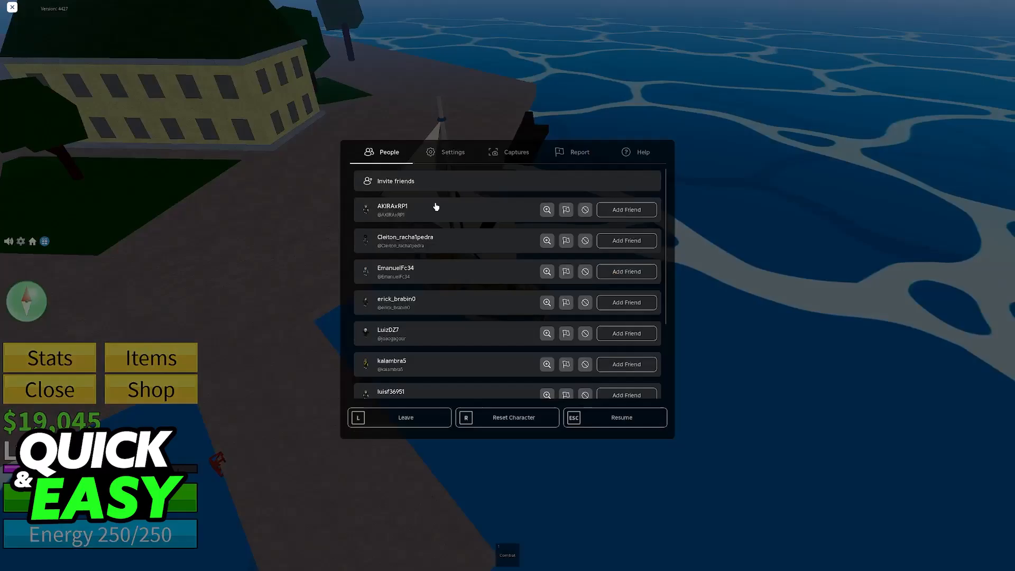
left_click(452, 151)
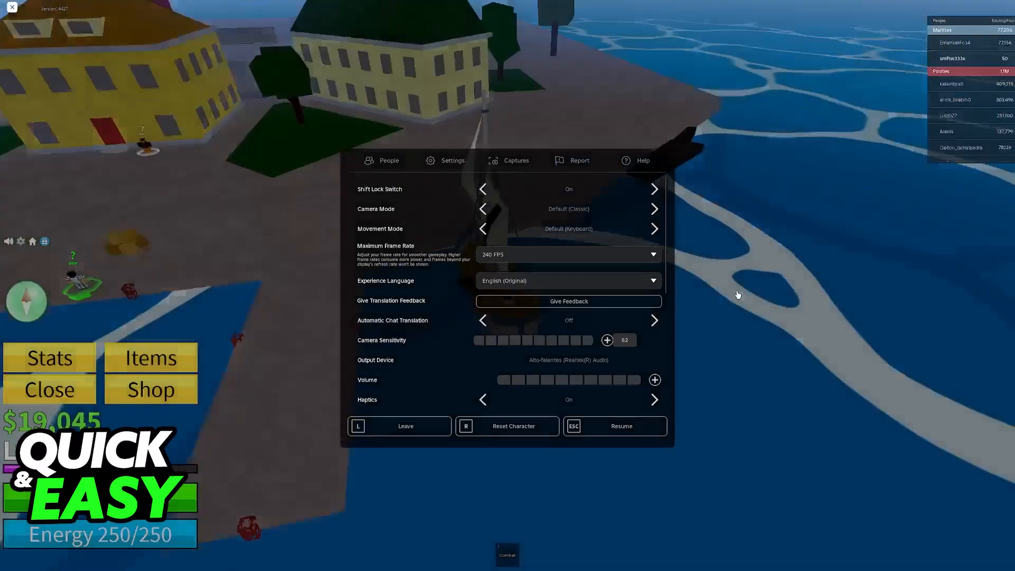
left_click(613, 426)
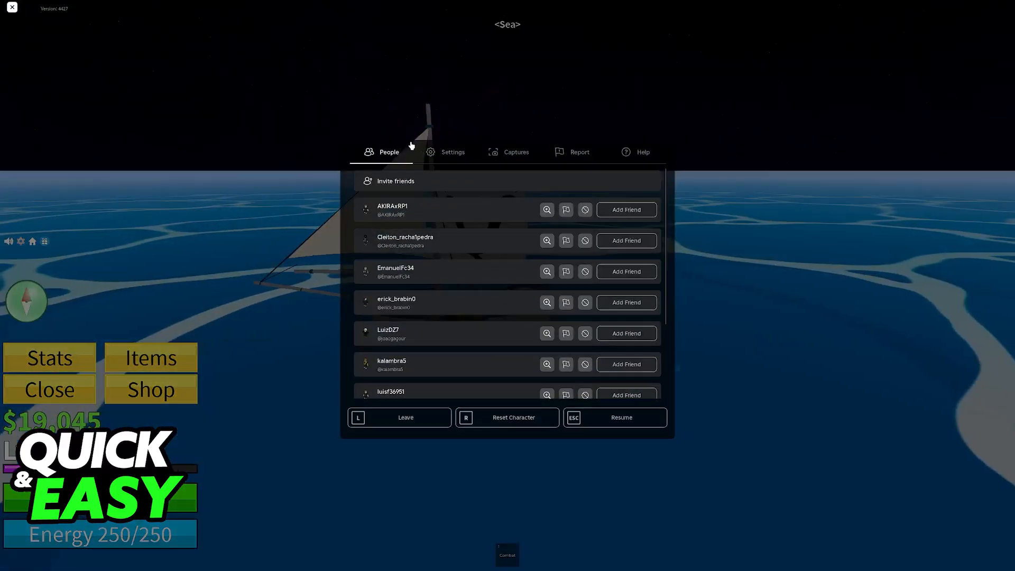
Step: View Settings and scroll down past Camera Sensitivity to the graphics and display options
left_click(451, 151)
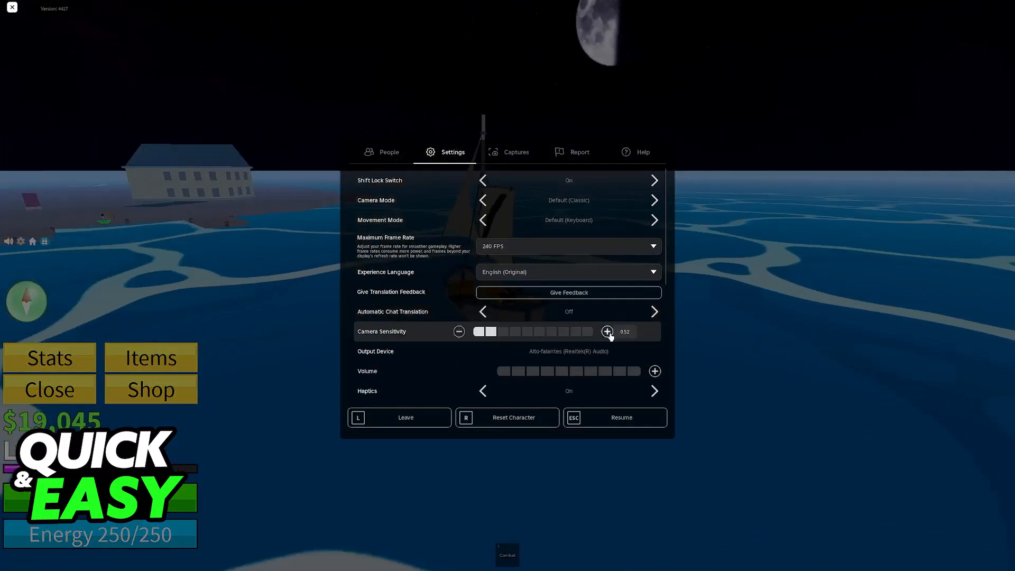
scroll("down", 3)
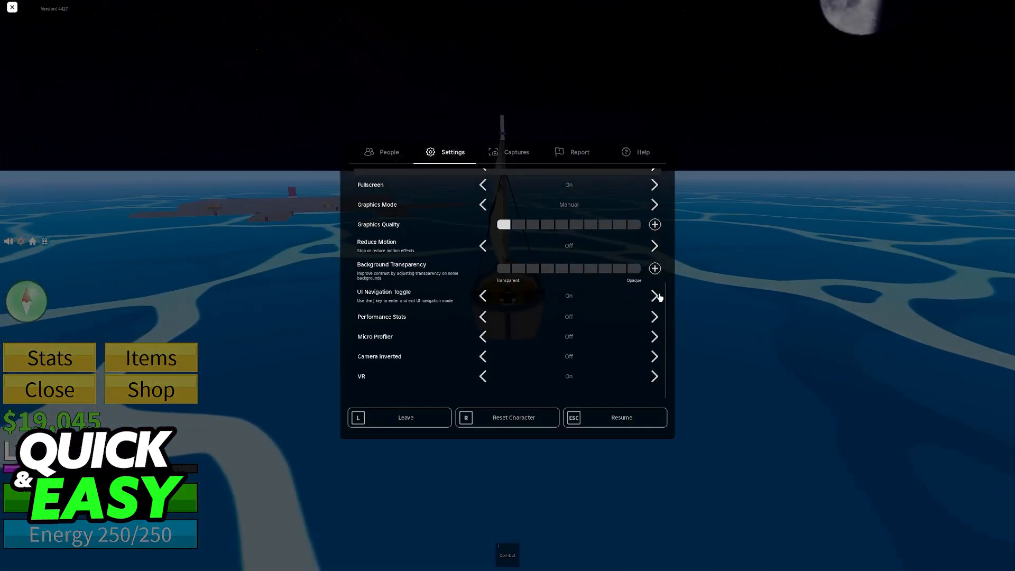
left_click(613, 417)
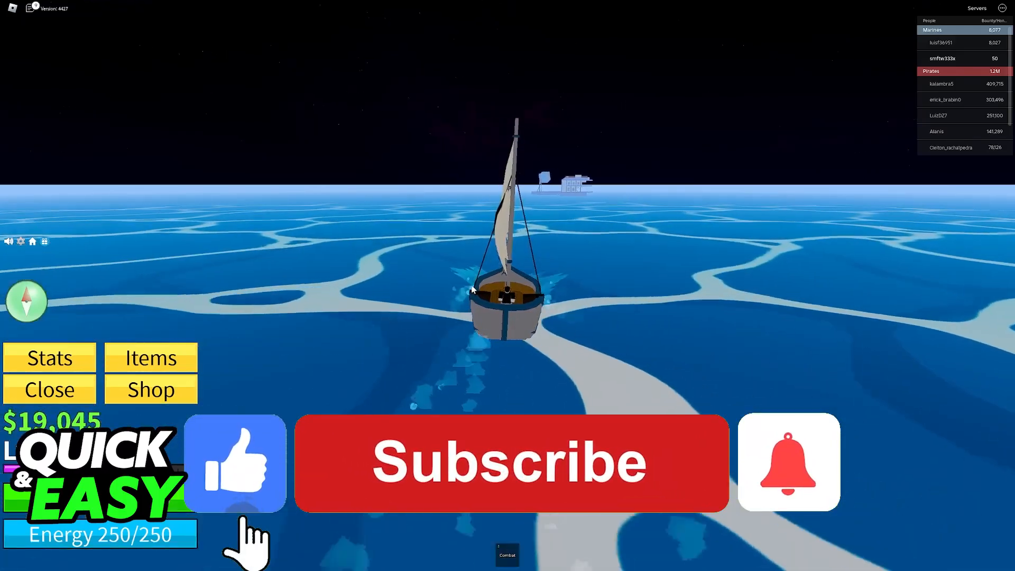
Step: Resume the game so the boat keeps sailing toward the distant island
left_click(510, 462)
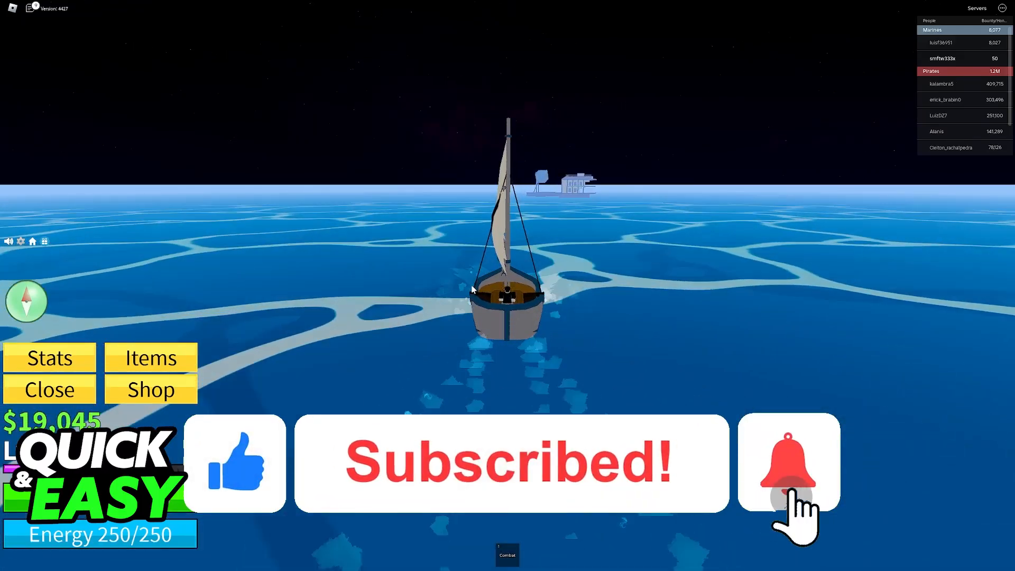